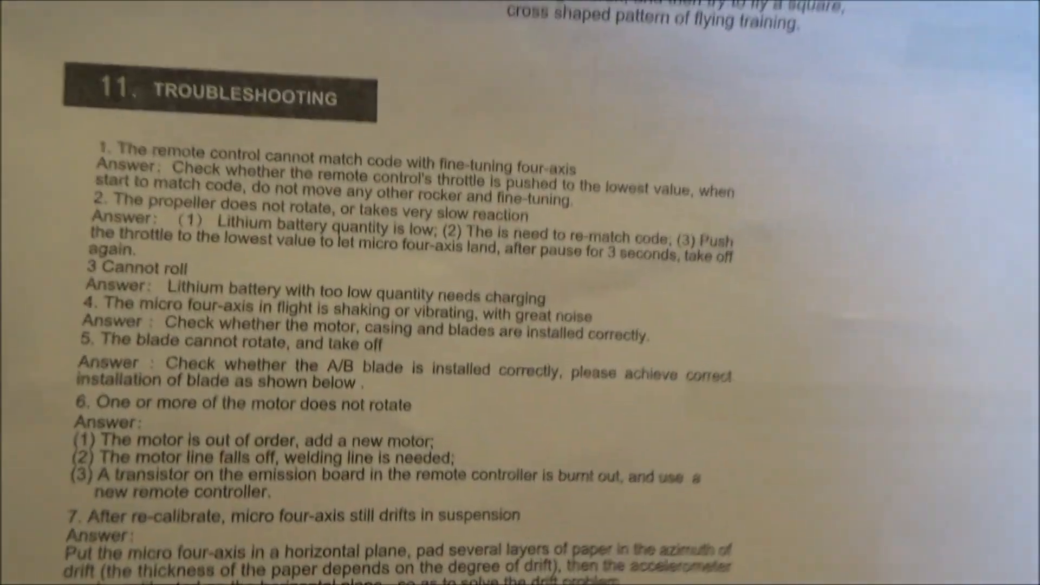
scroll("down", 3)
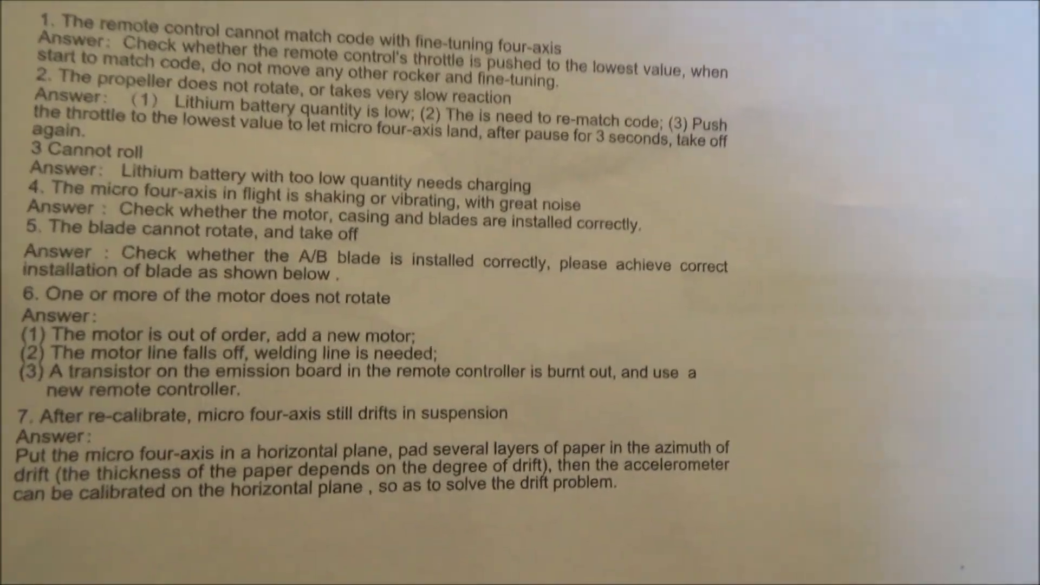